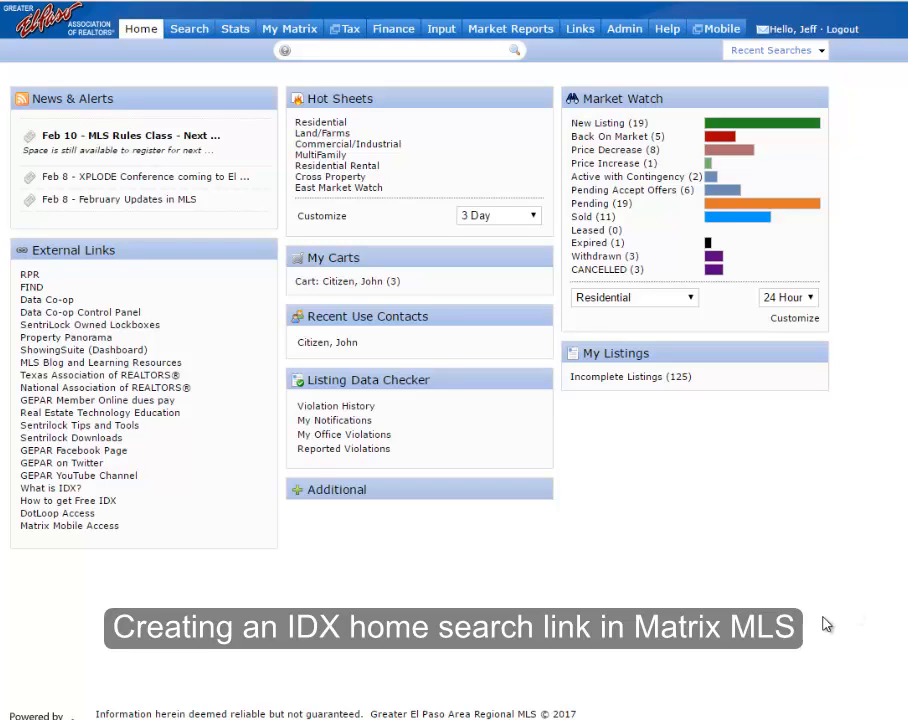
mouse_move(793, 624)
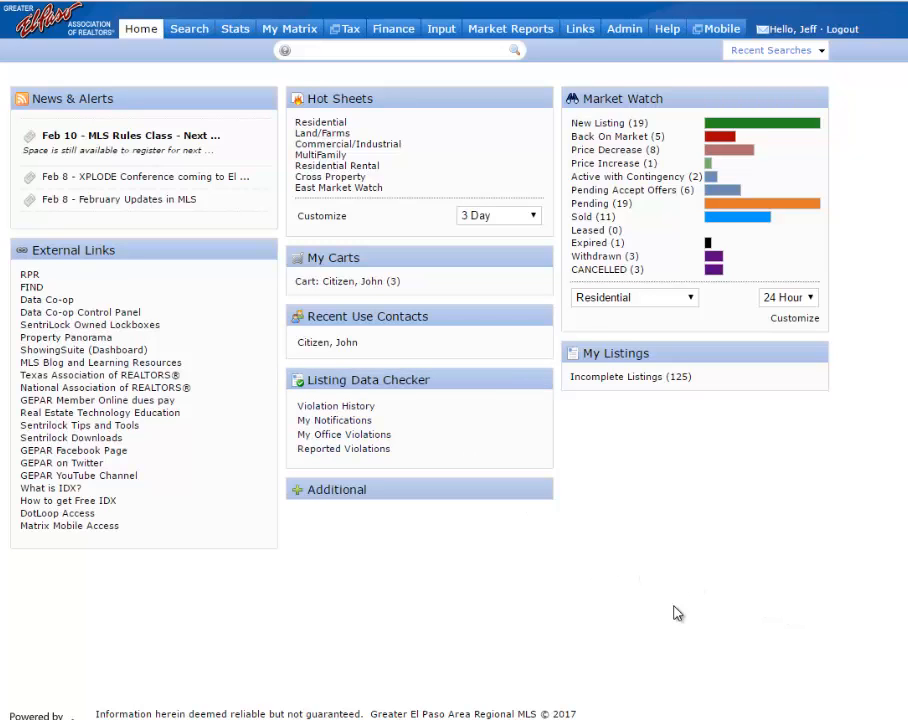
- Choose Settings from the My Matrix account menu
click(289, 28)
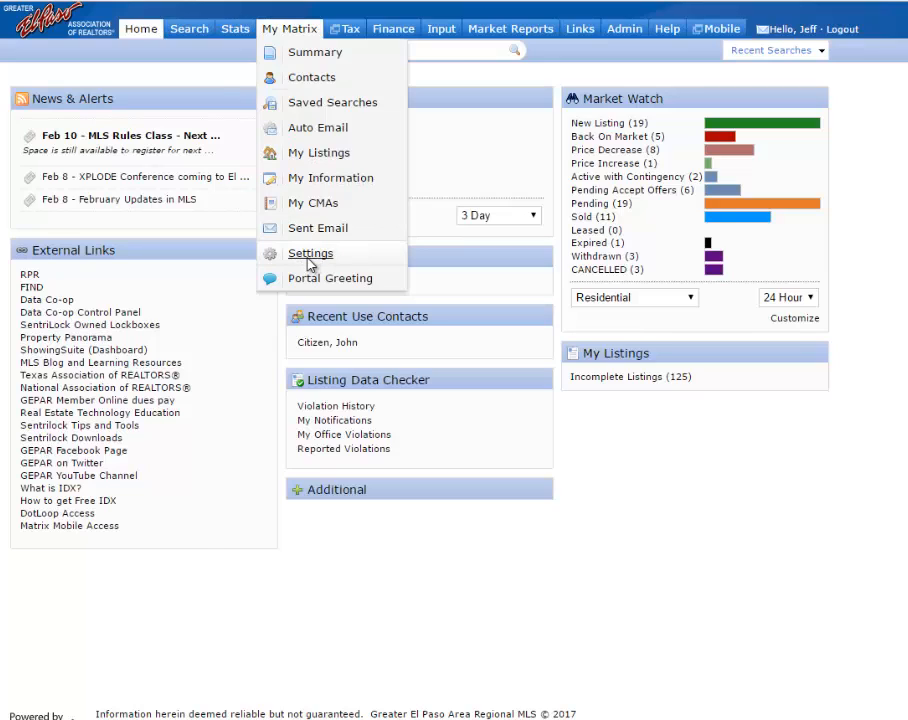
click(310, 253)
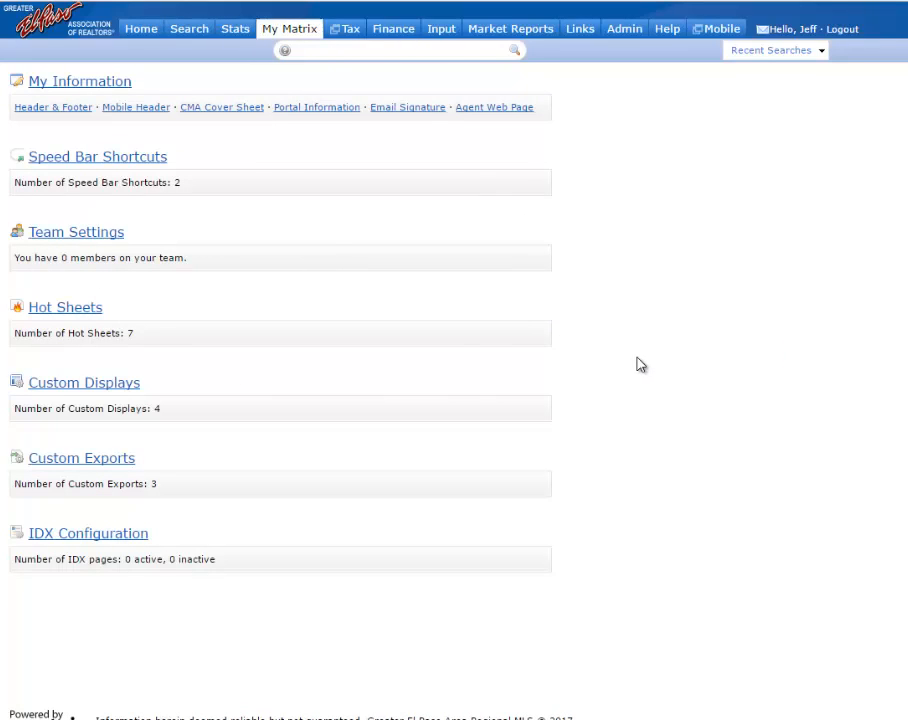
mouse_move(63, 538)
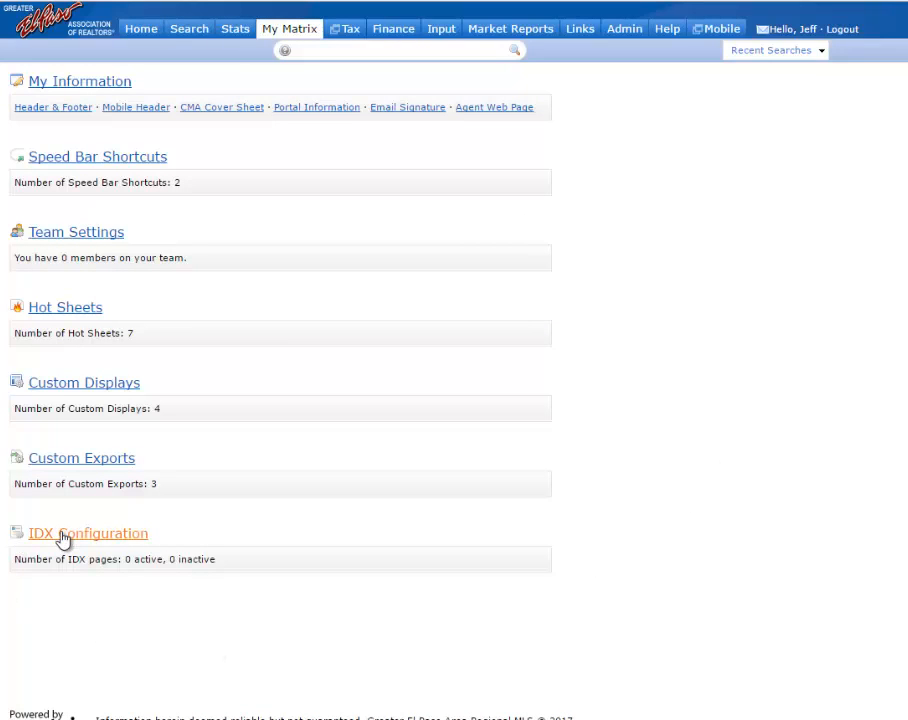
- Start a new IDX page under IDX Configuration and name it 'Test Search'
click(88, 533)
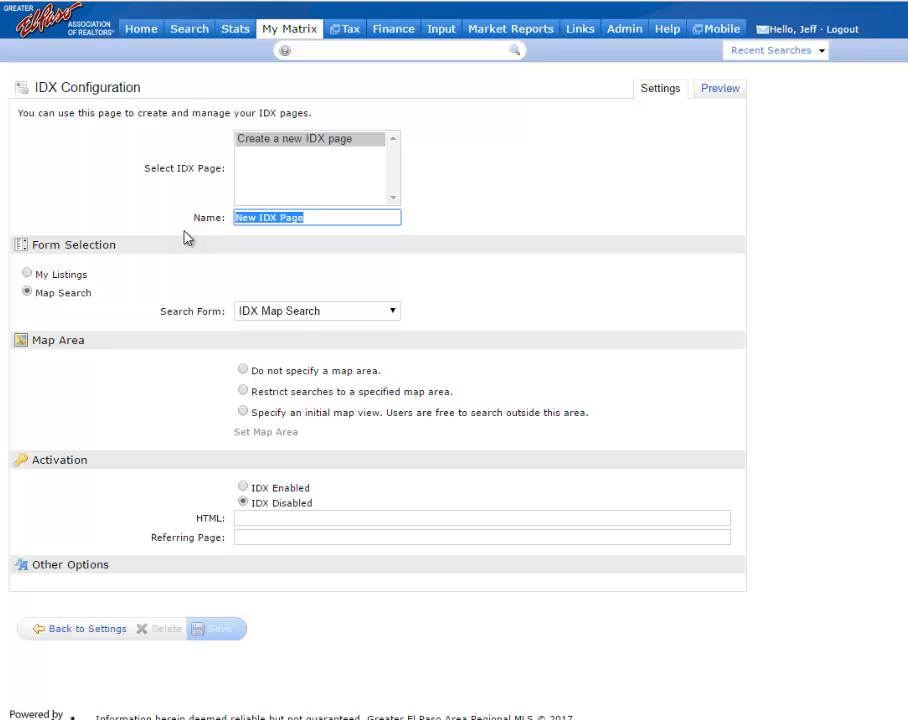
text(Test Se)
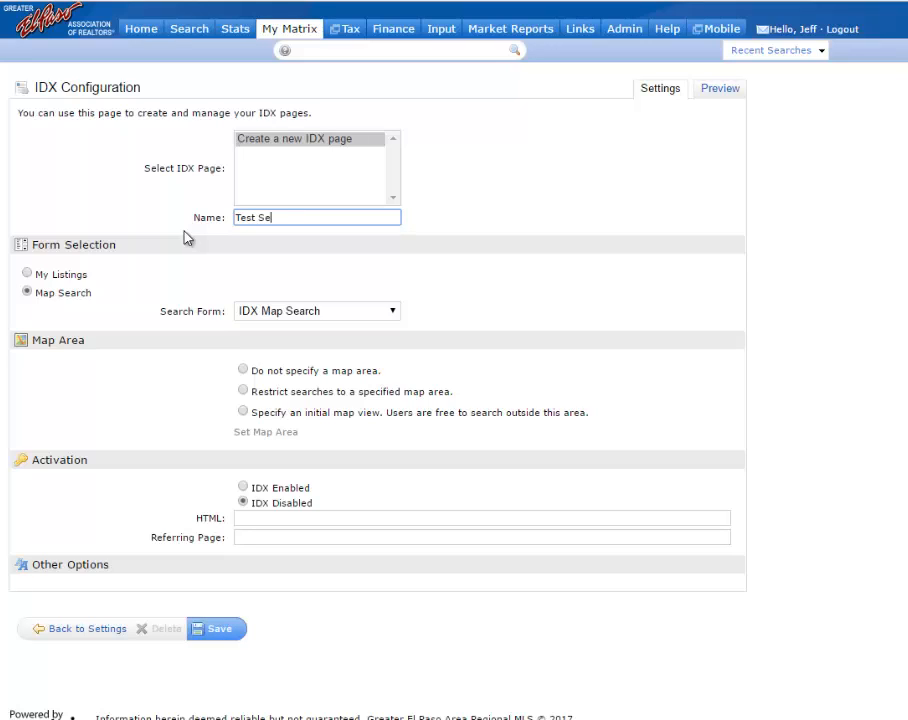
text(arch)
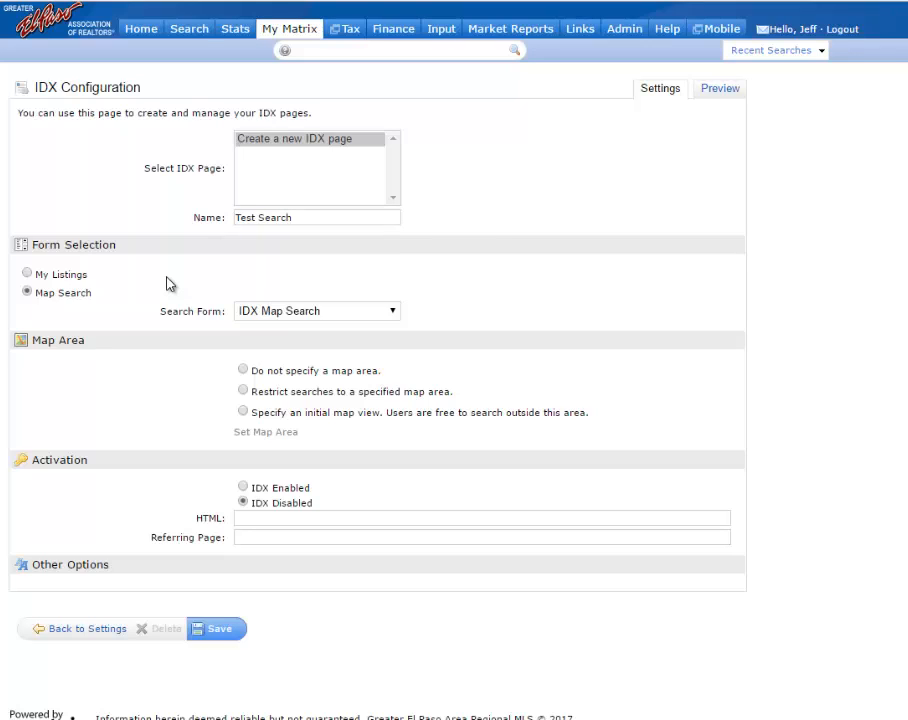
mouse_move(385, 337)
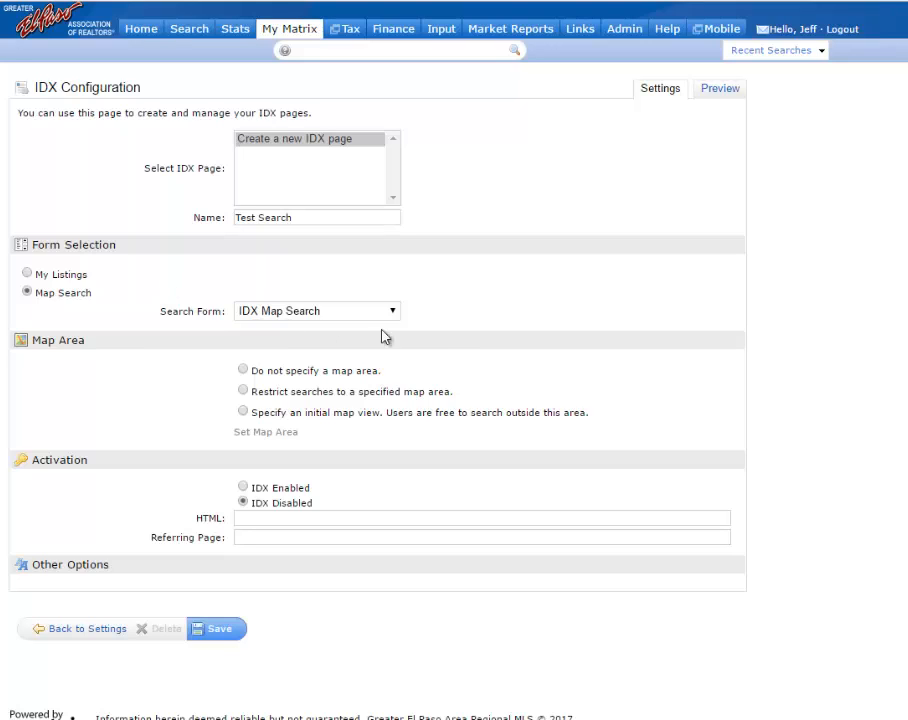
mouse_move(480, 303)
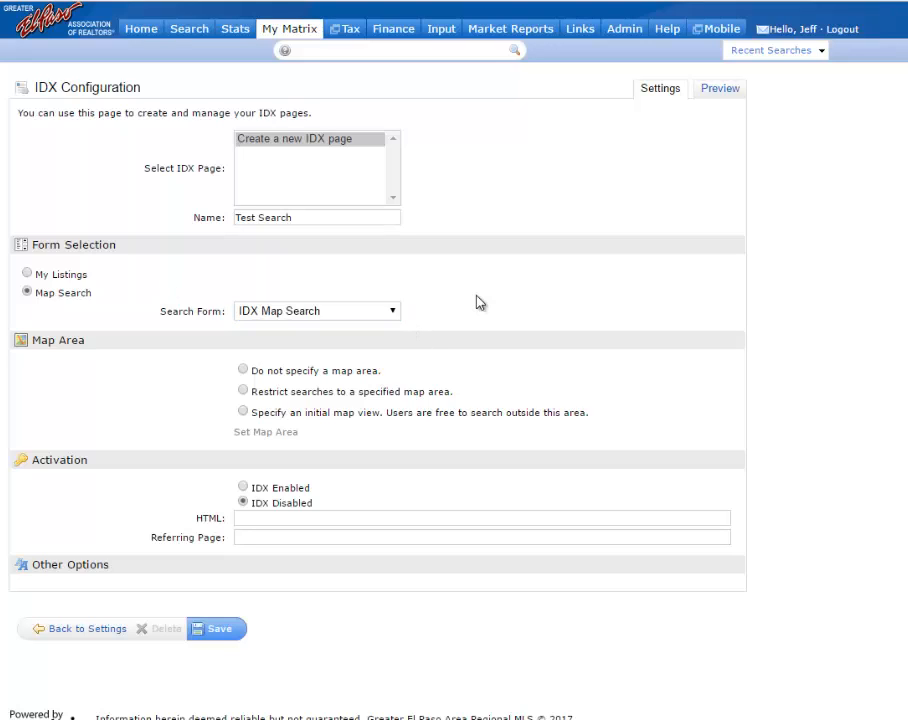
mouse_move(407, 319)
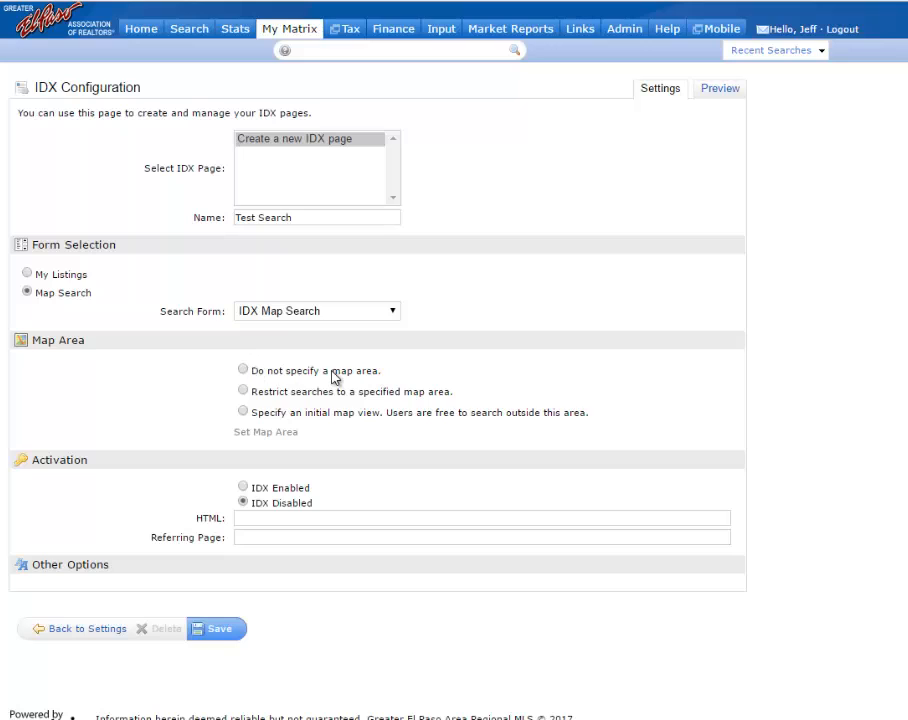
mouse_move(311, 400)
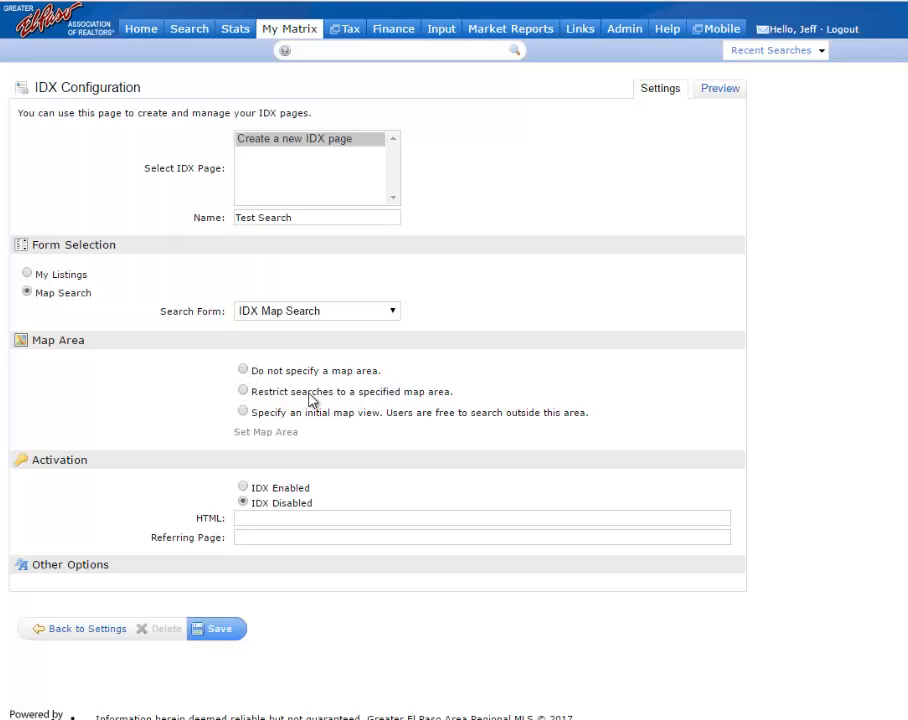
mouse_move(255, 425)
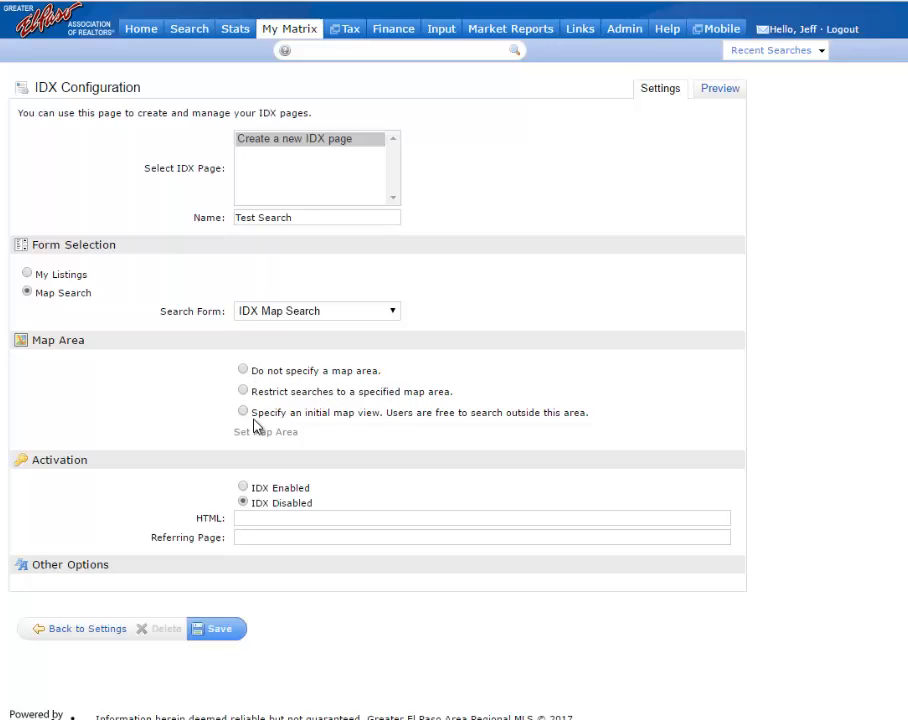
mouse_move(352, 424)
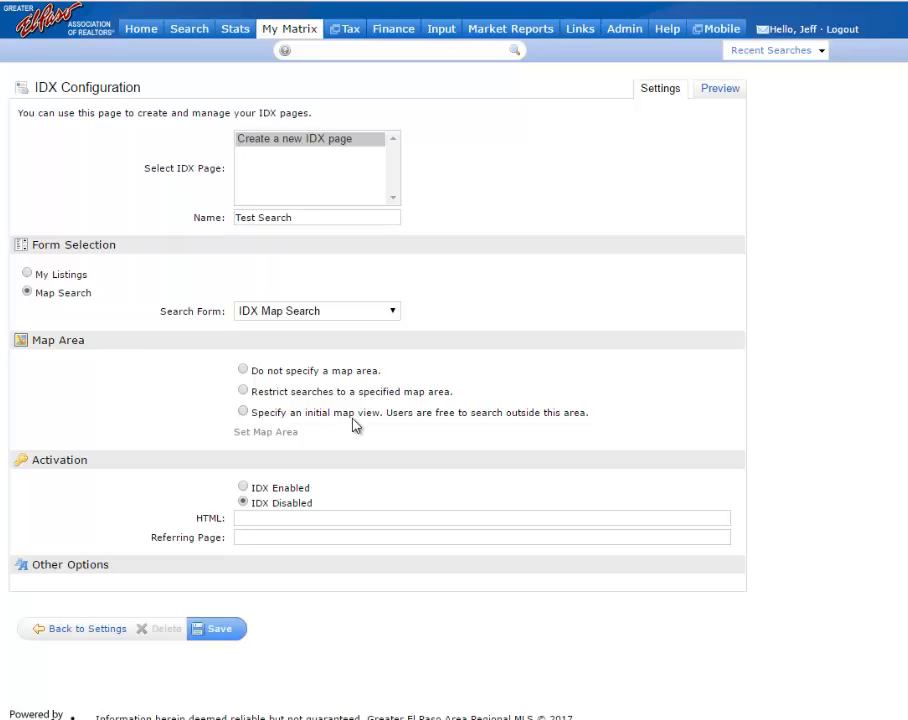
mouse_move(587, 421)
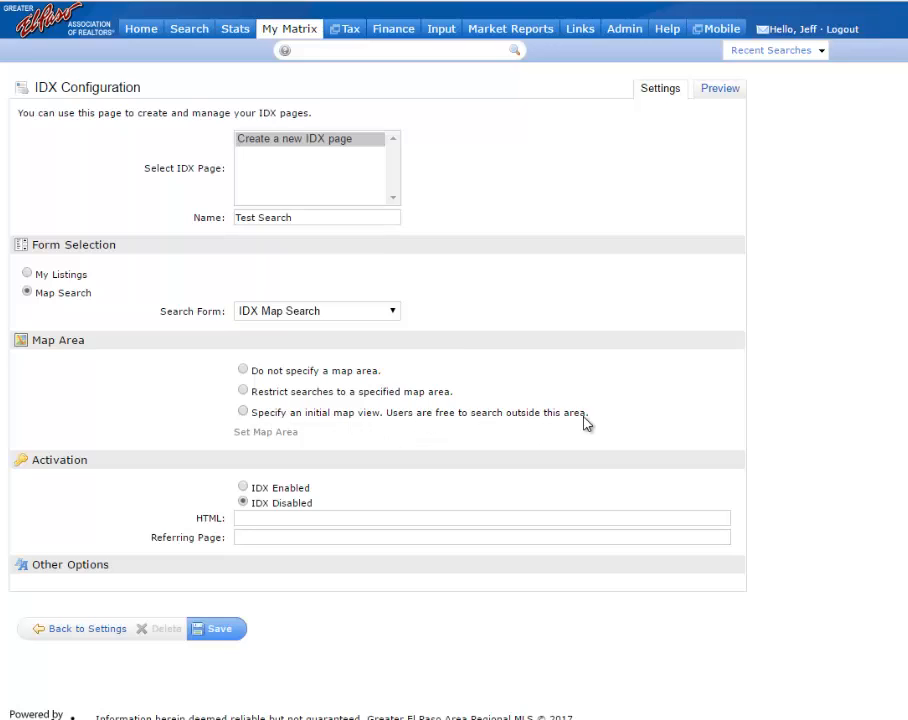
- Choose 'Restrict searches to a specified map area' and bring up the Set Map Area map
click(243, 370)
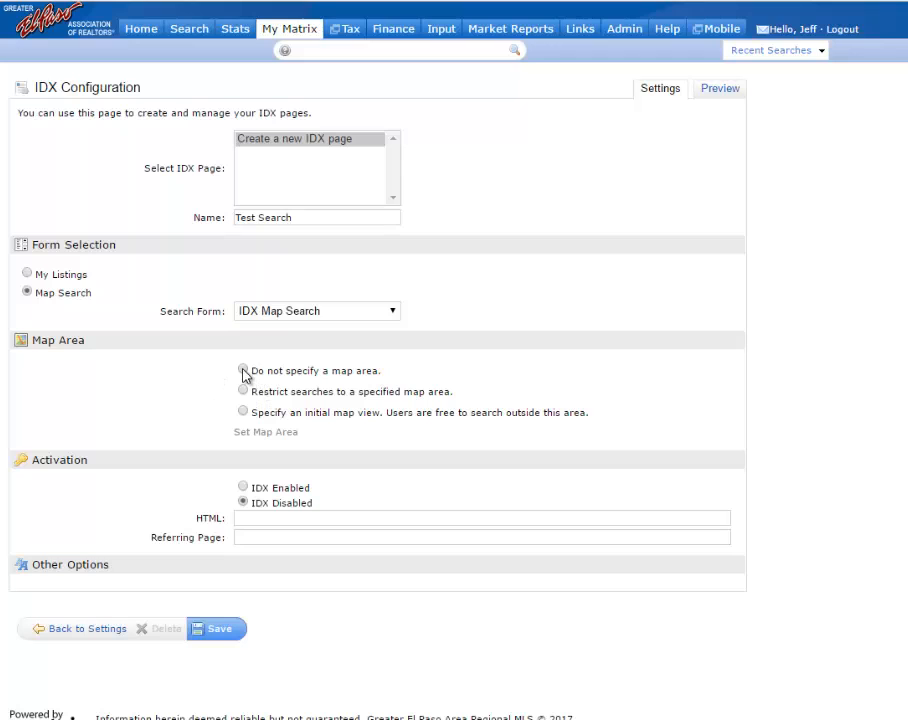
click(242, 370)
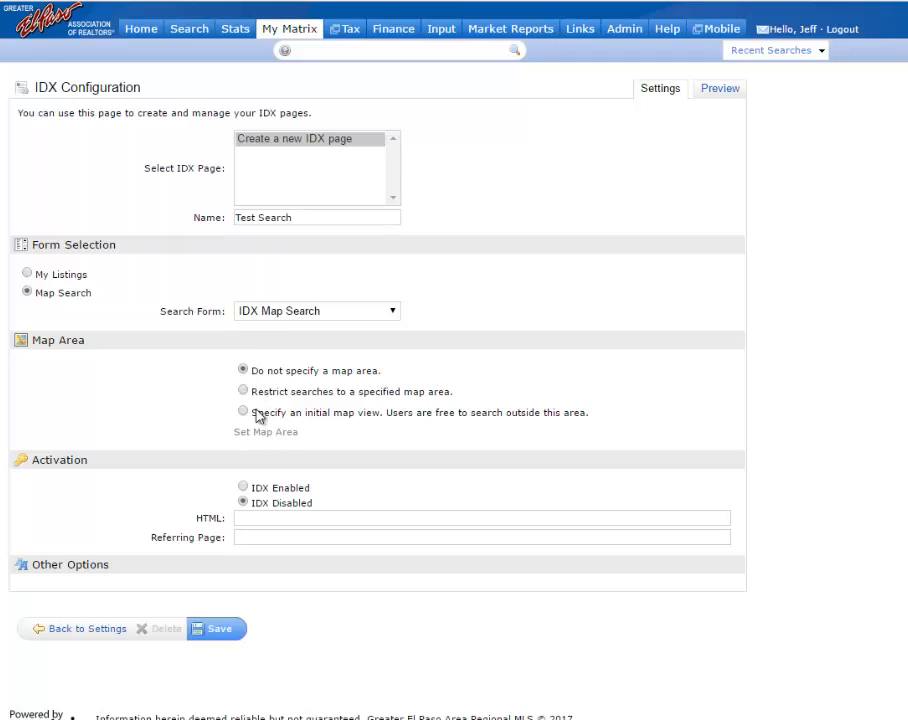
click(242, 390)
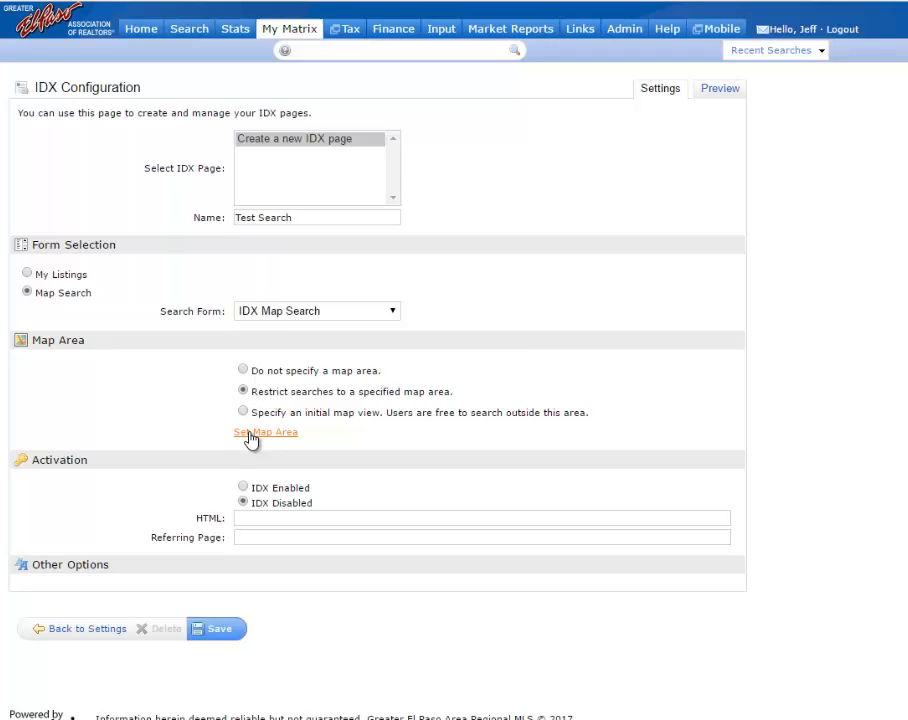
click(265, 432)
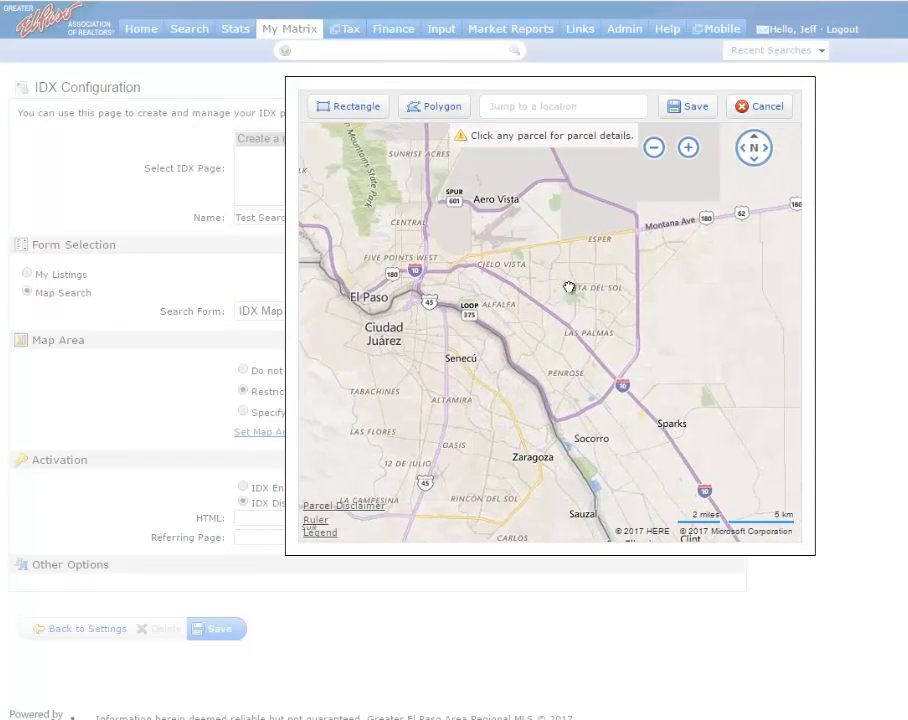
- Draw and save a polygon search area east of El Paso International Airport
click(688, 147)
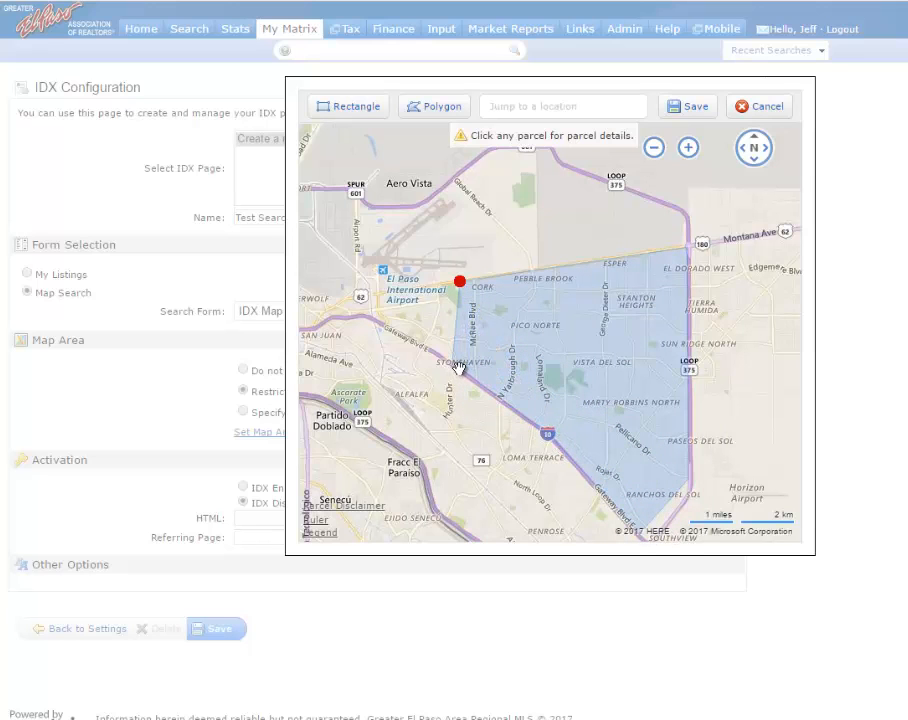
click(459, 281)
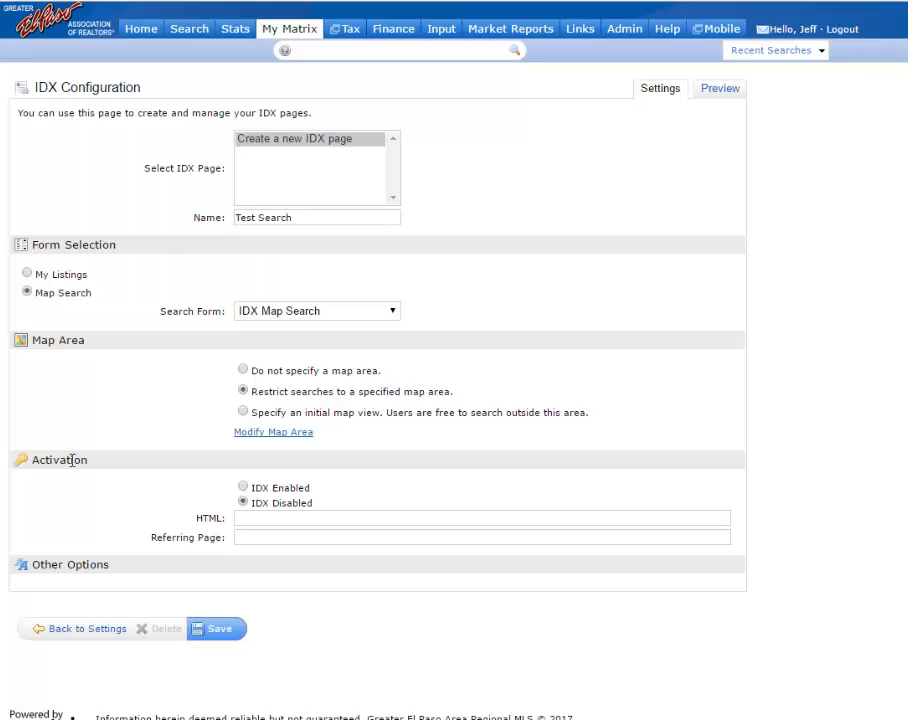
mouse_move(211, 503)
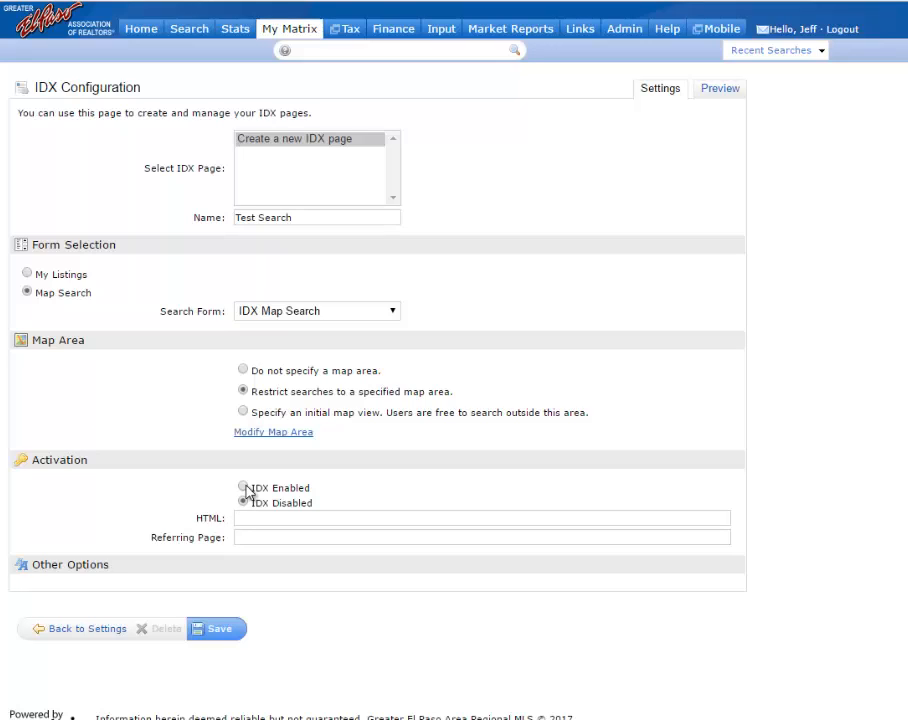
- Mark the Test Search page as IDX Enabled and save it
click(243, 488)
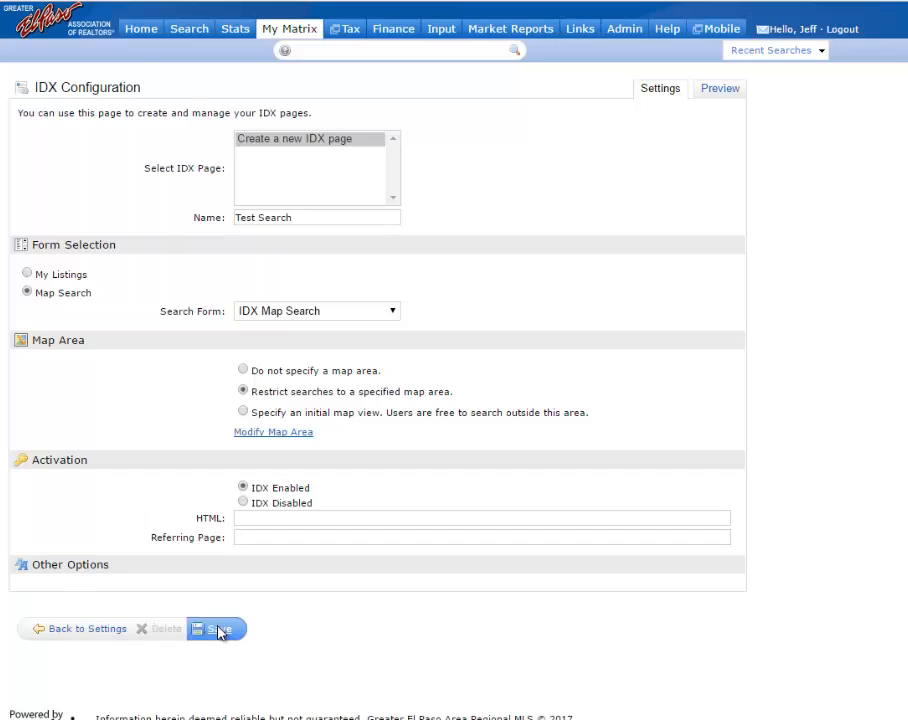
click(215, 629)
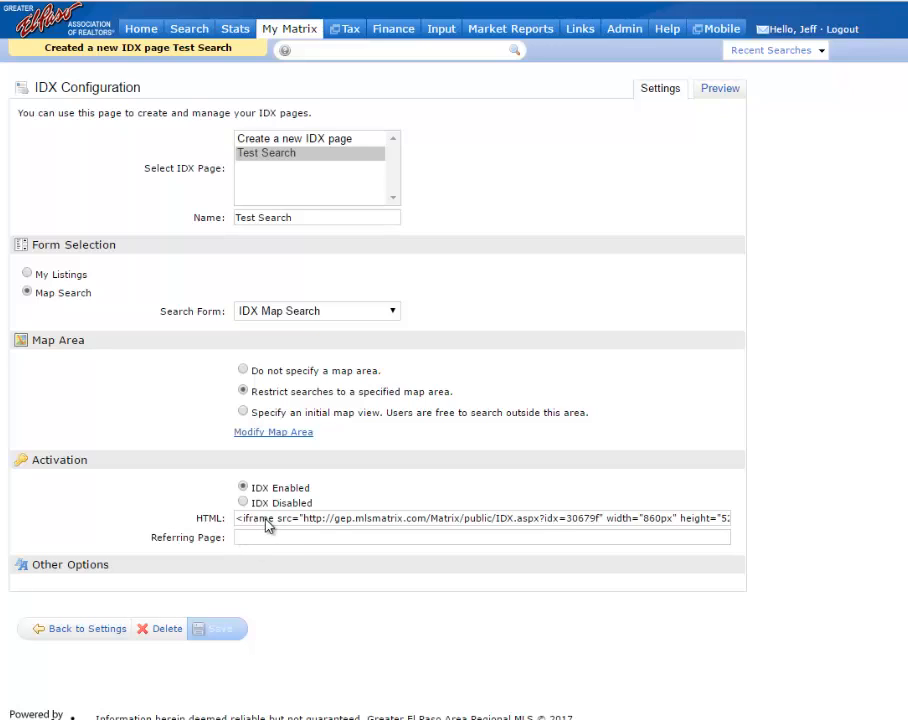
mouse_move(337, 528)
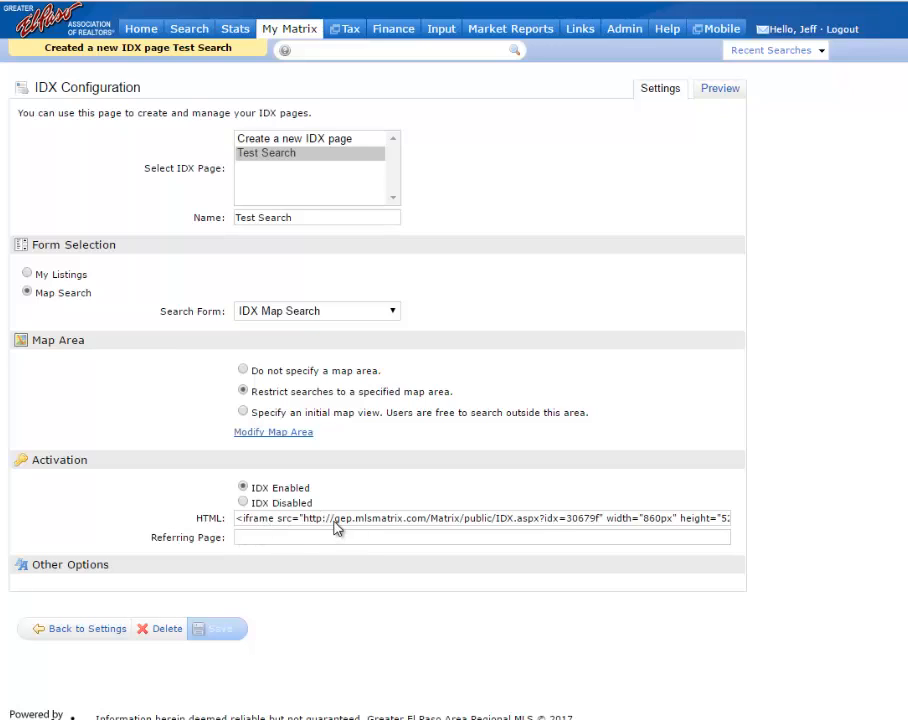
mouse_move(497, 528)
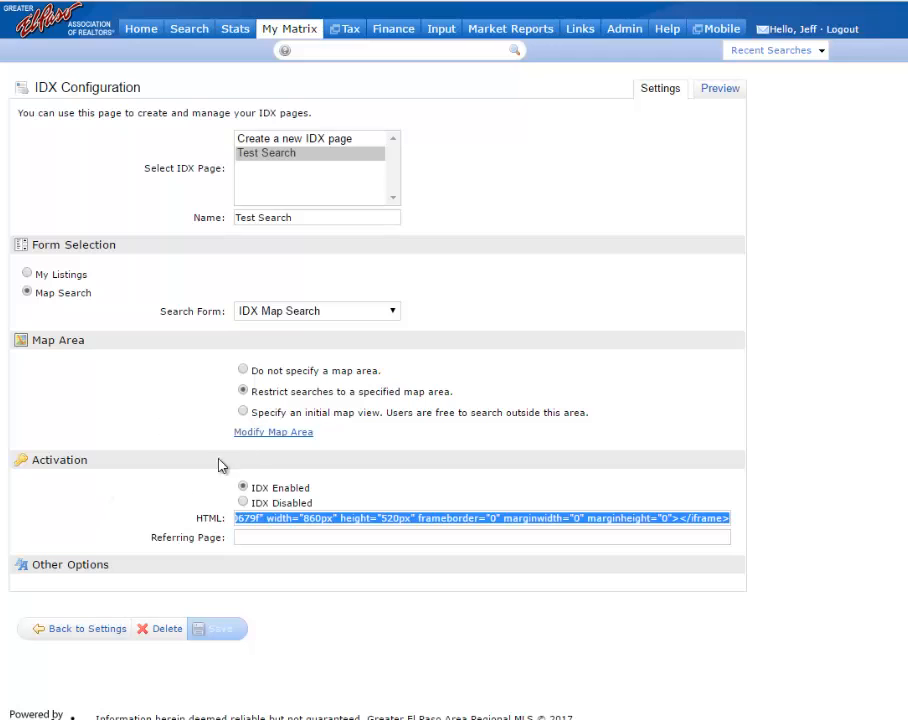
mouse_move(674, 106)
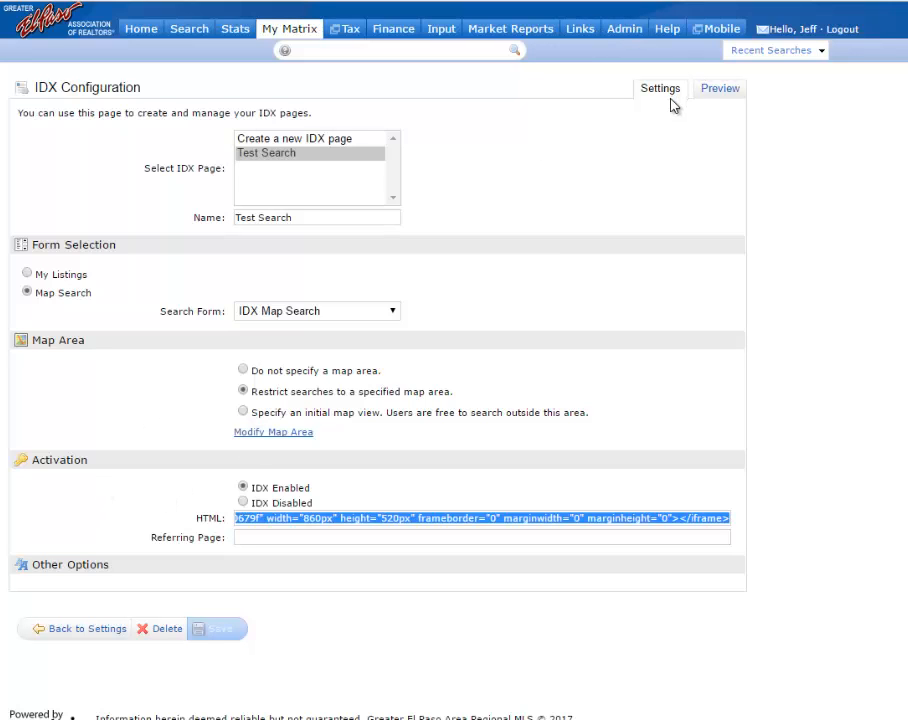
- Switch the Test Search page to its Preview tab
click(719, 88)
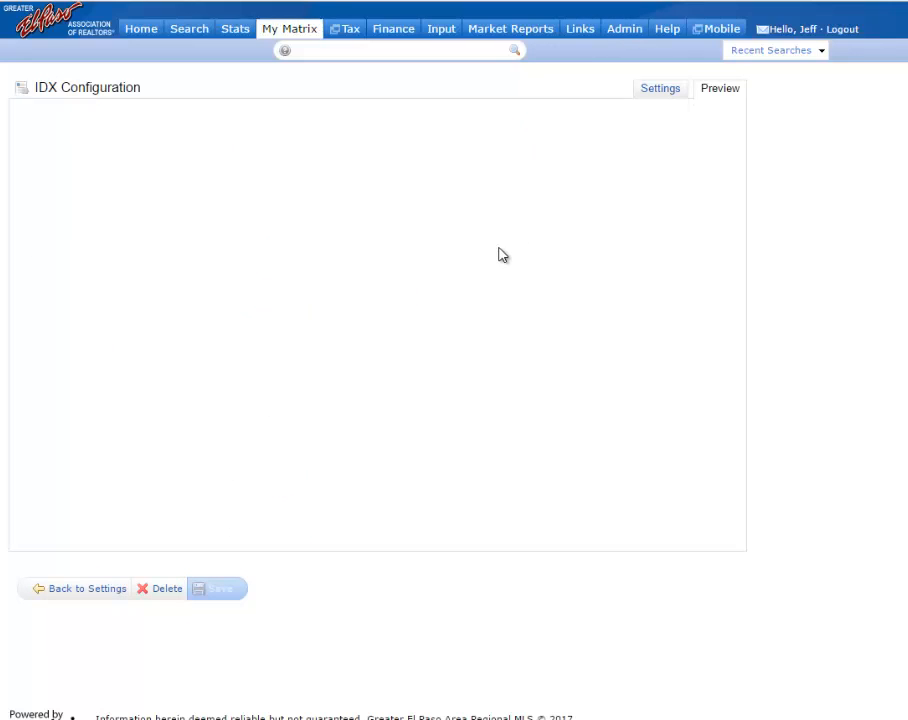
- Inspect the El Paso map preview and its Search criteria, then return to Settings
click(719, 88)
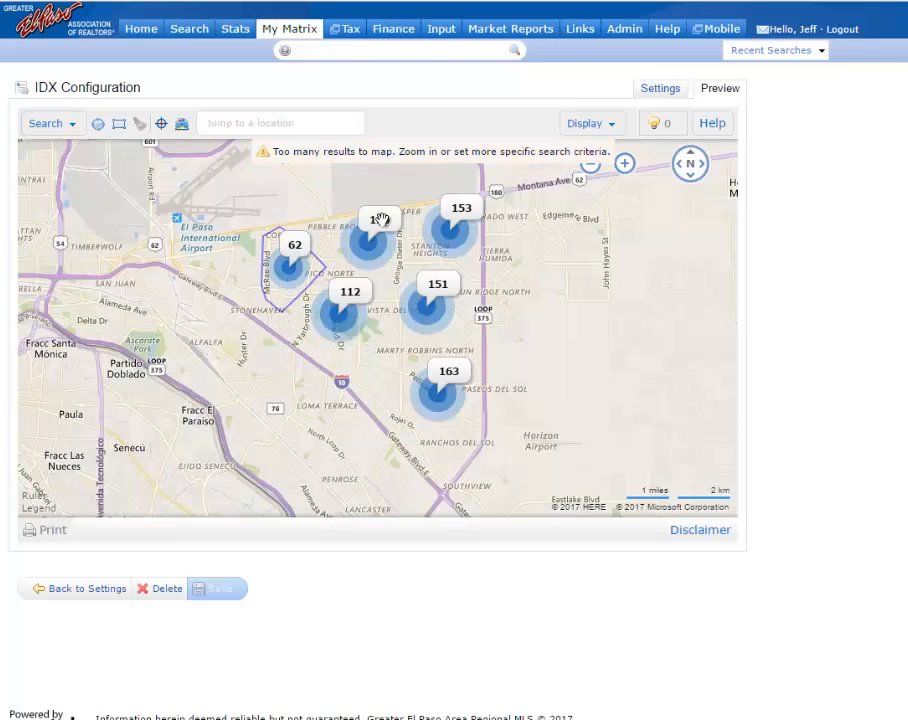
click(46, 123)
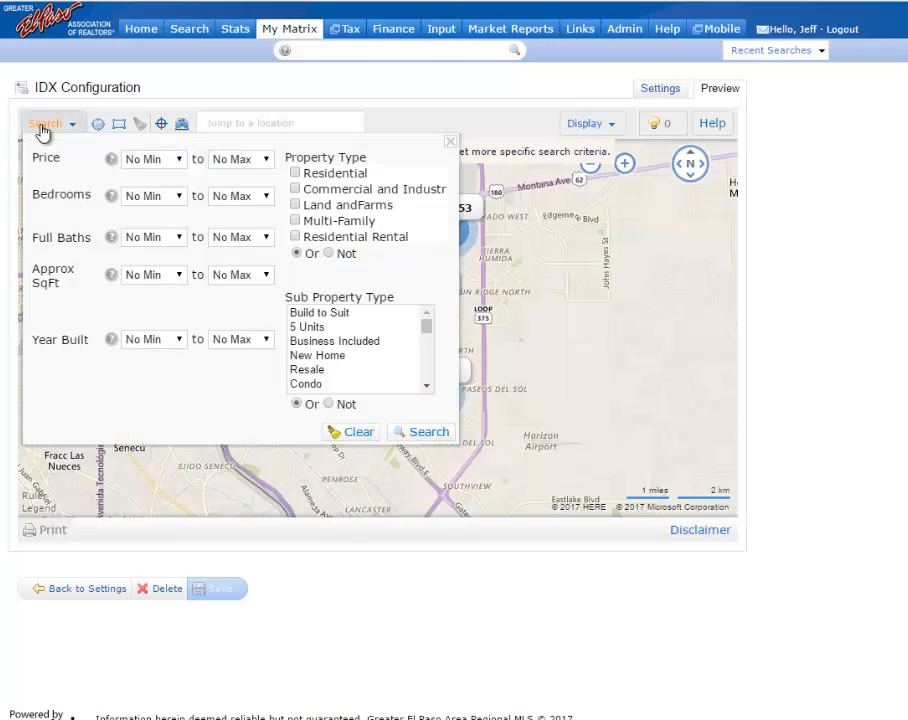
click(428, 431)
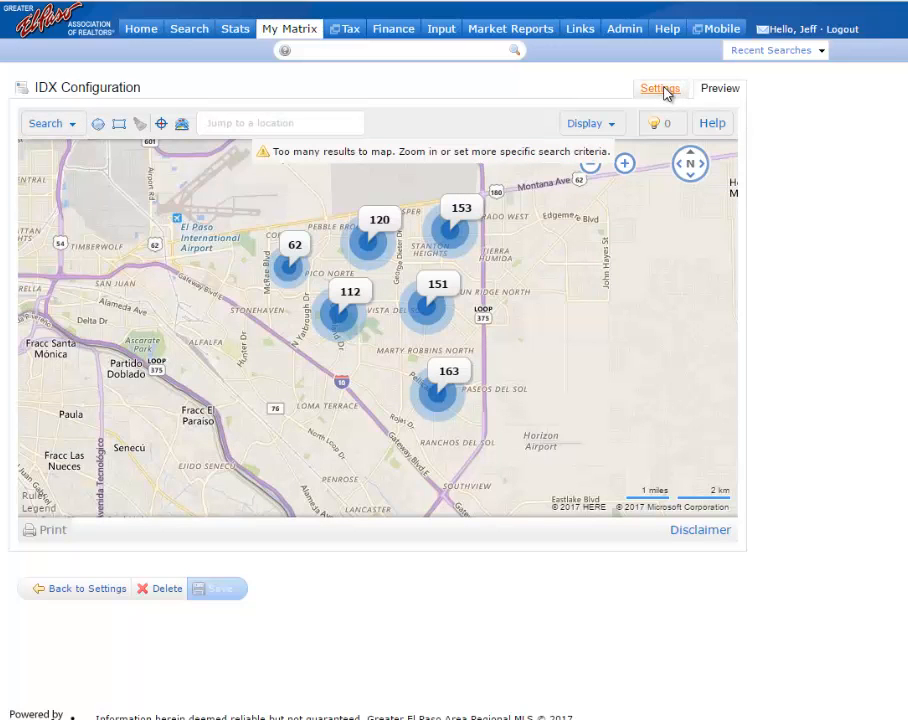
click(659, 88)
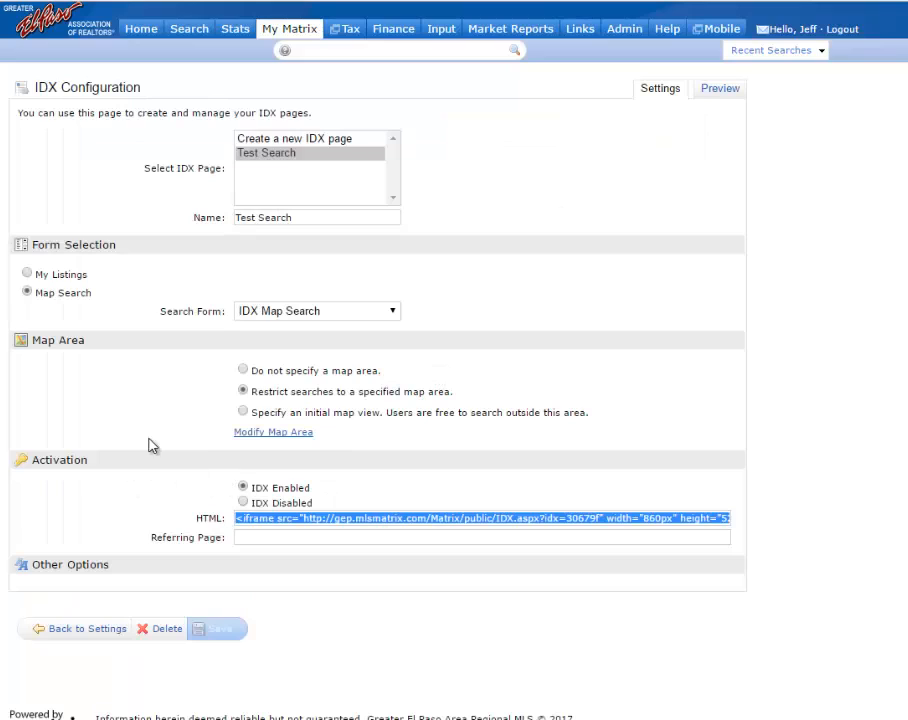